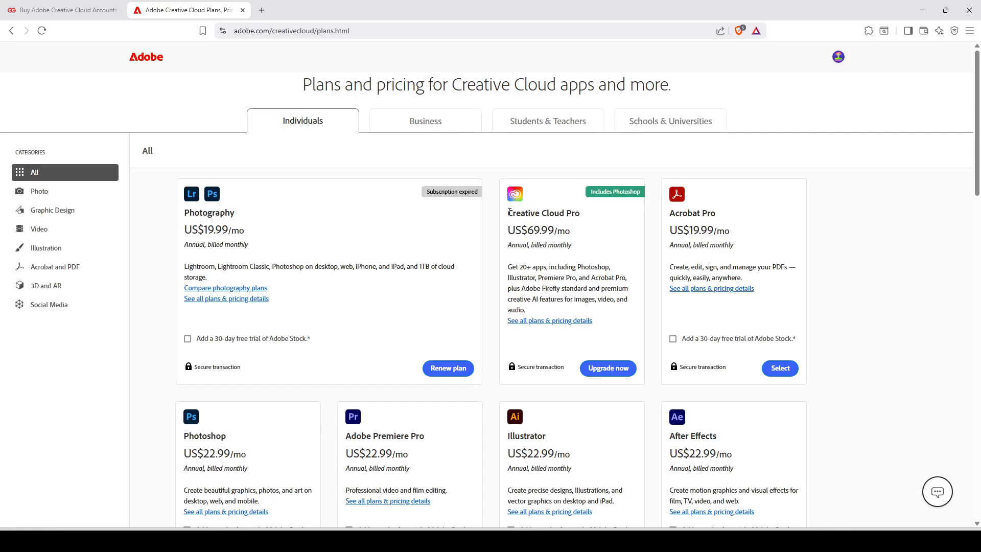
mouse_move(574, 213)
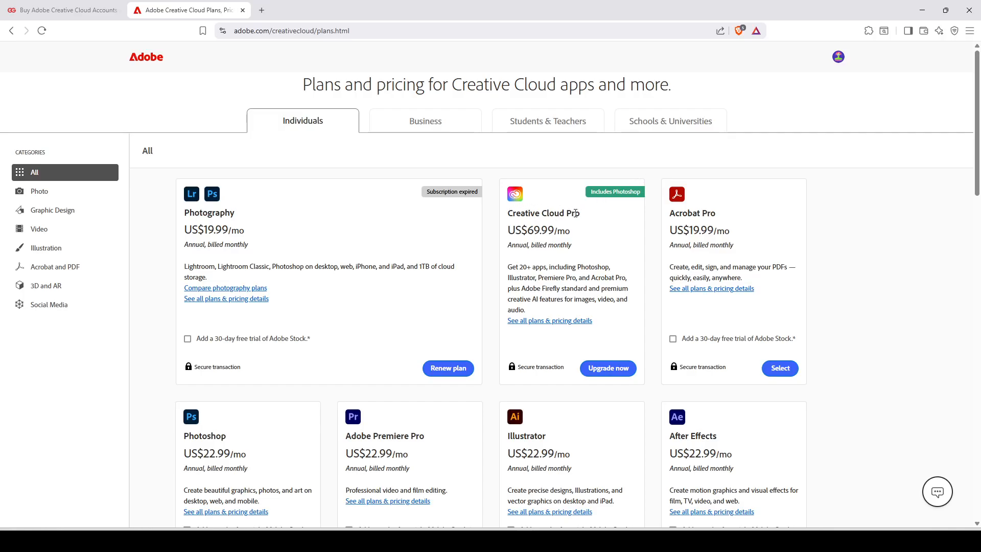
mouse_move(580, 218)
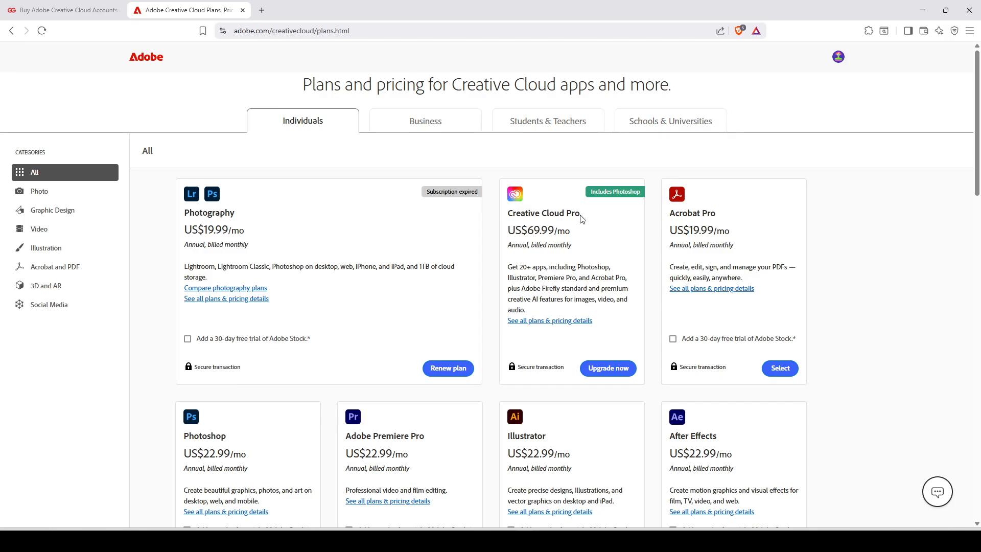
mouse_move(652, 176)
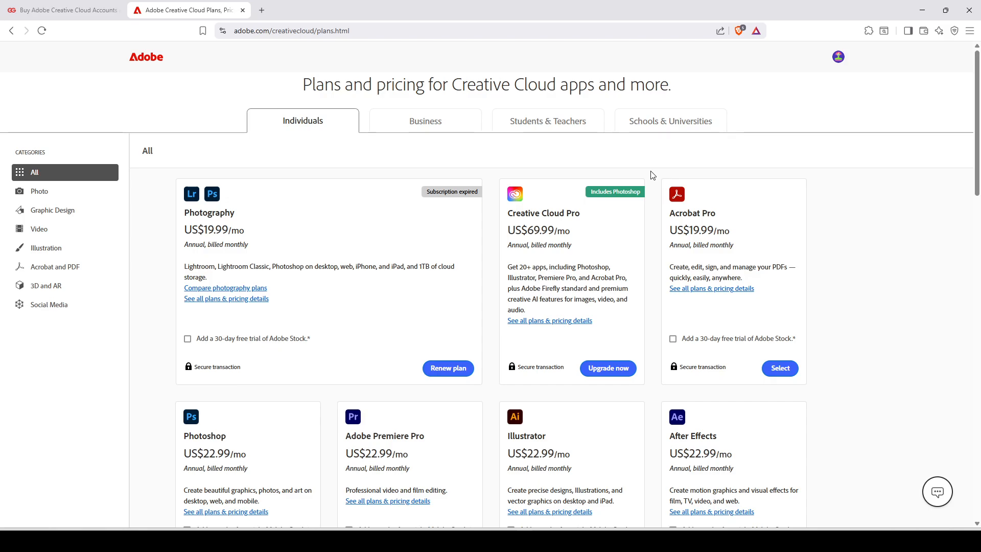
mouse_move(122, 86)
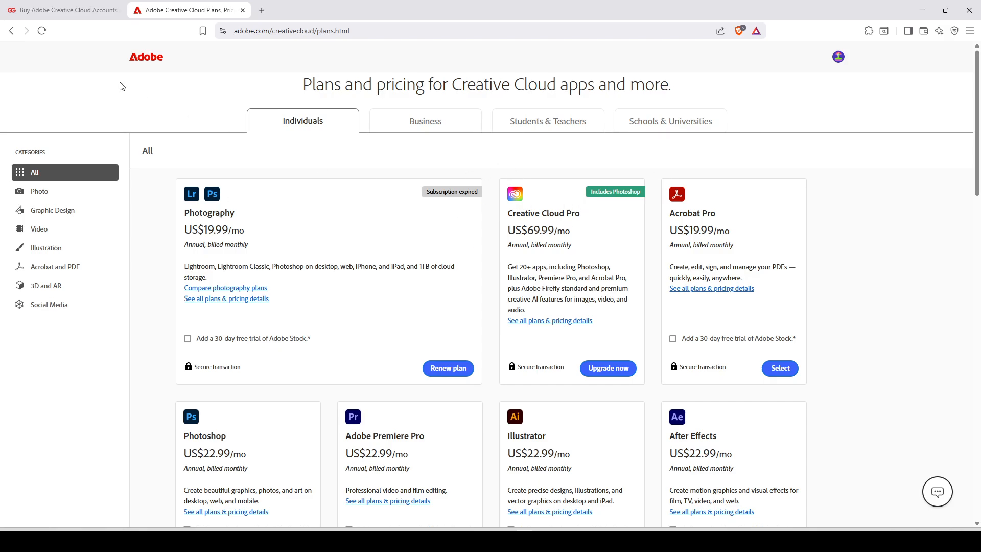
mouse_move(195, 136)
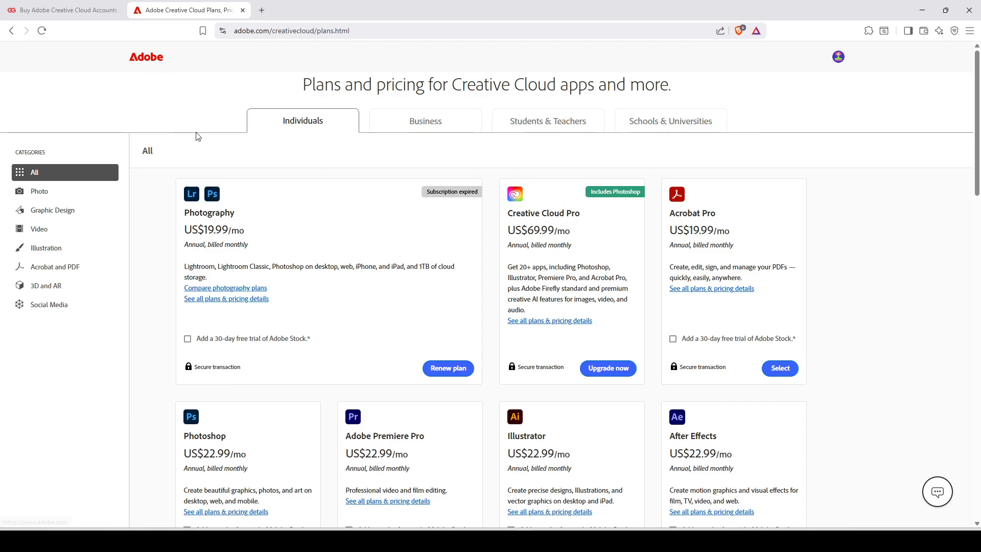
mouse_move(520, 232)
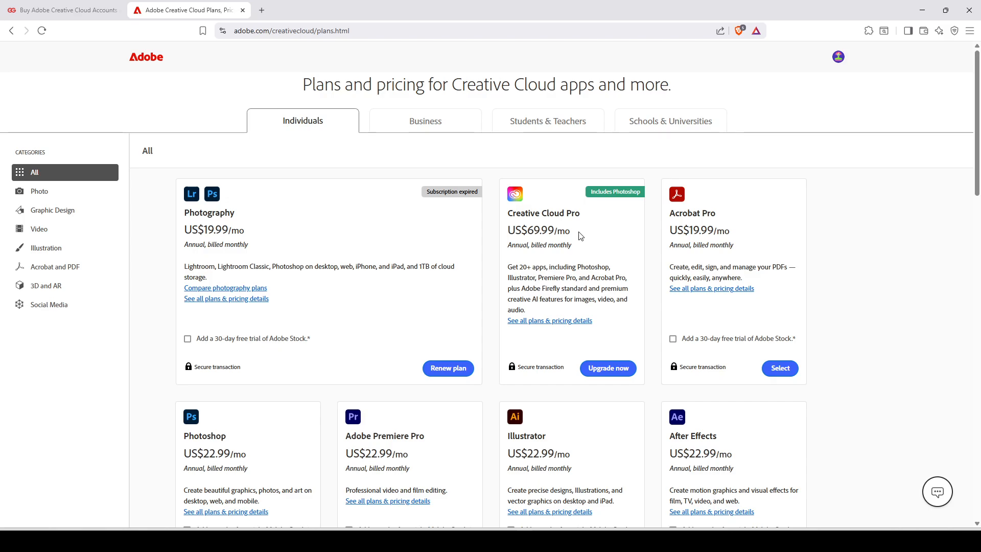
mouse_move(154, 129)
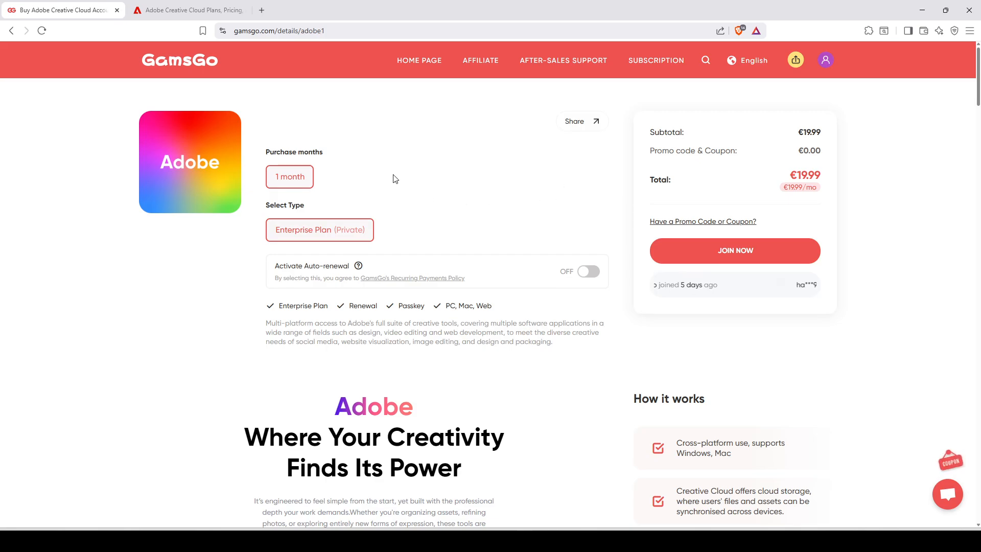
Enter promo code NEJ5U and apply it, cutting €0.40 for a €19.59 total.
scroll(down, 3)
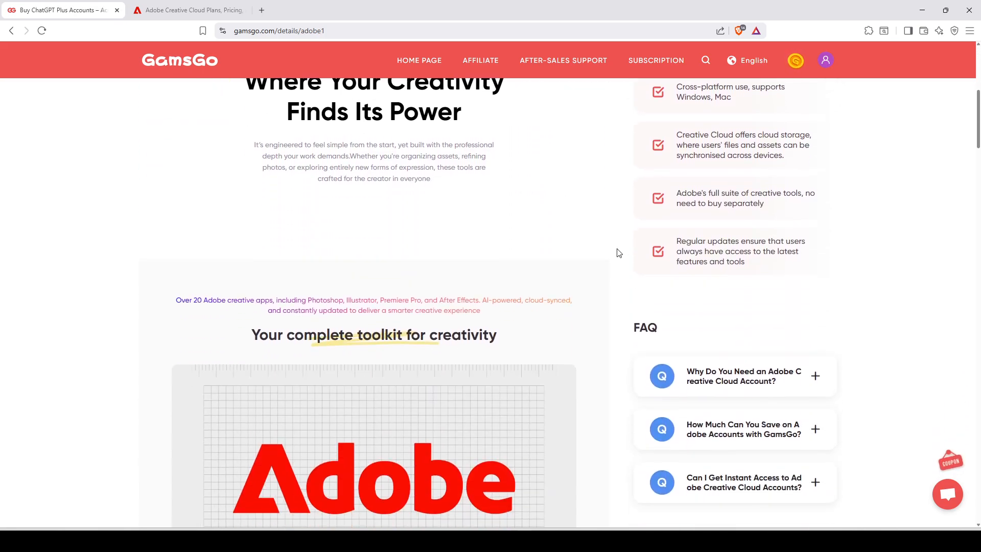
scroll(up, 3)
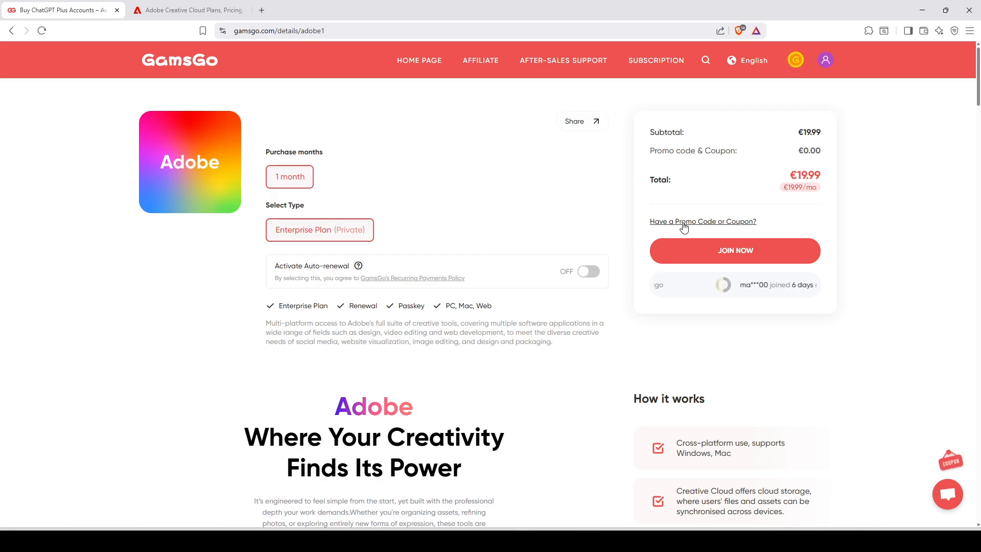
click(702, 221)
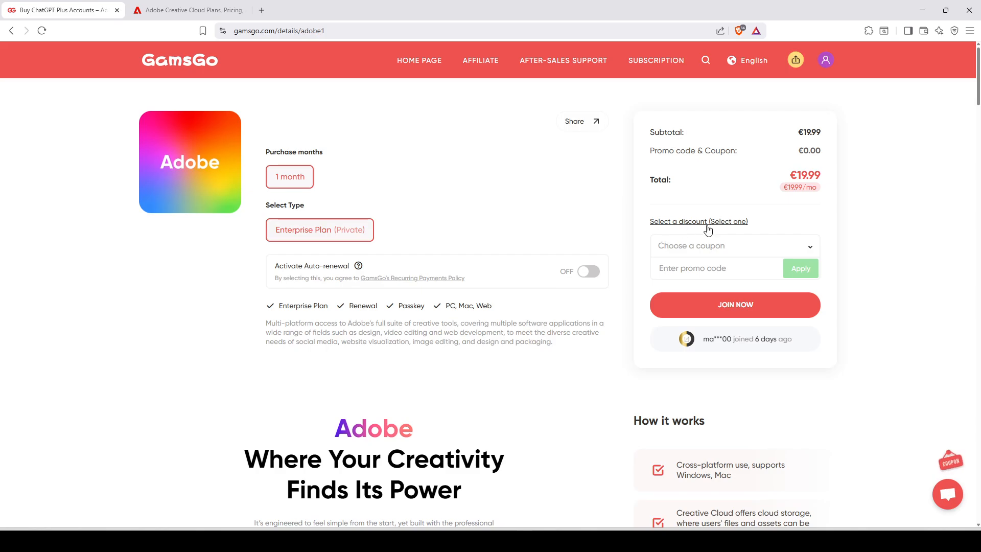
text(NEJ5U)
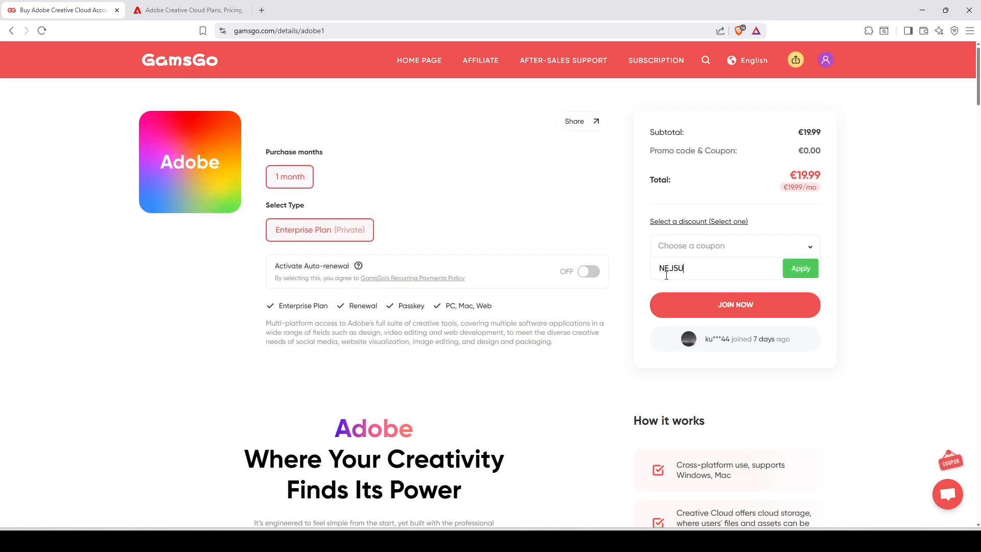
mouse_move(886, 209)
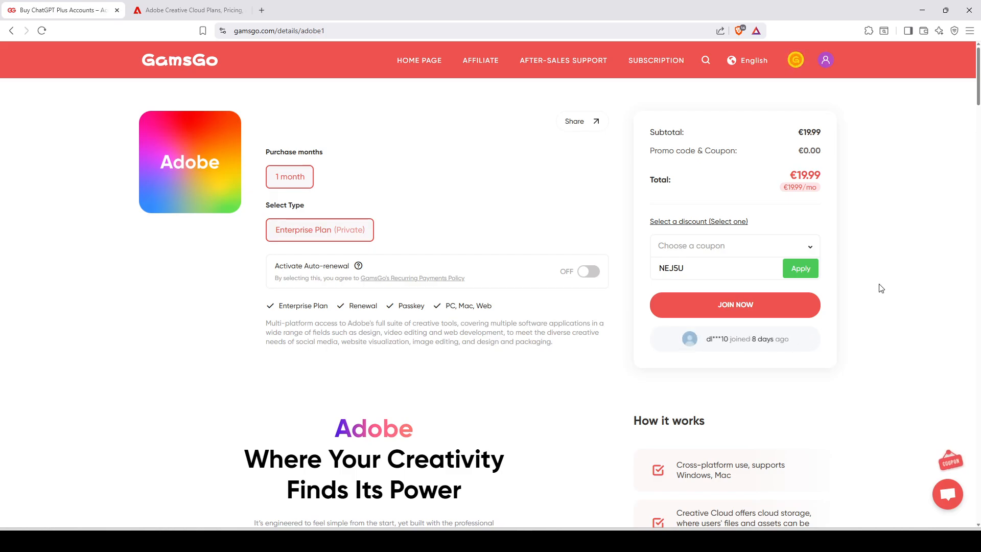
click(800, 268)
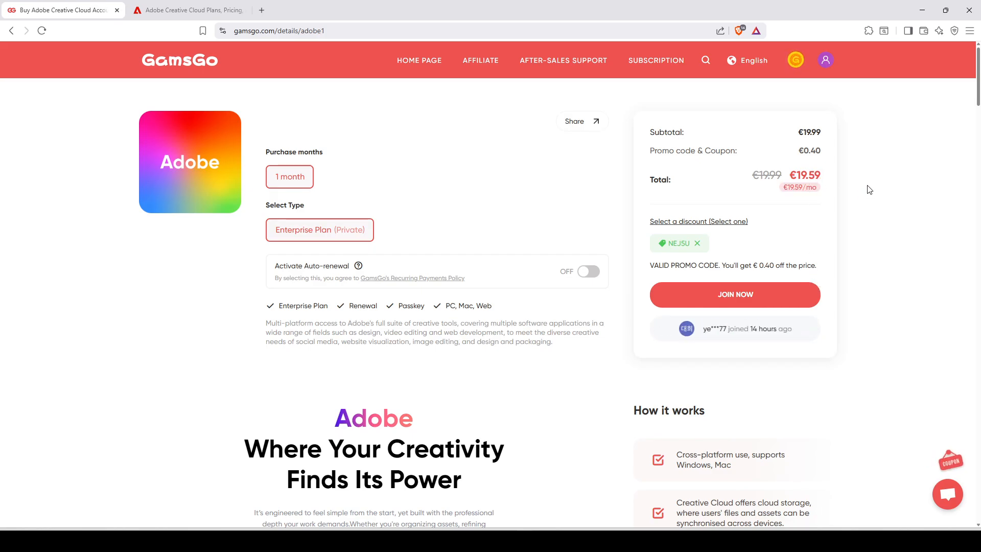
mouse_move(613, 215)
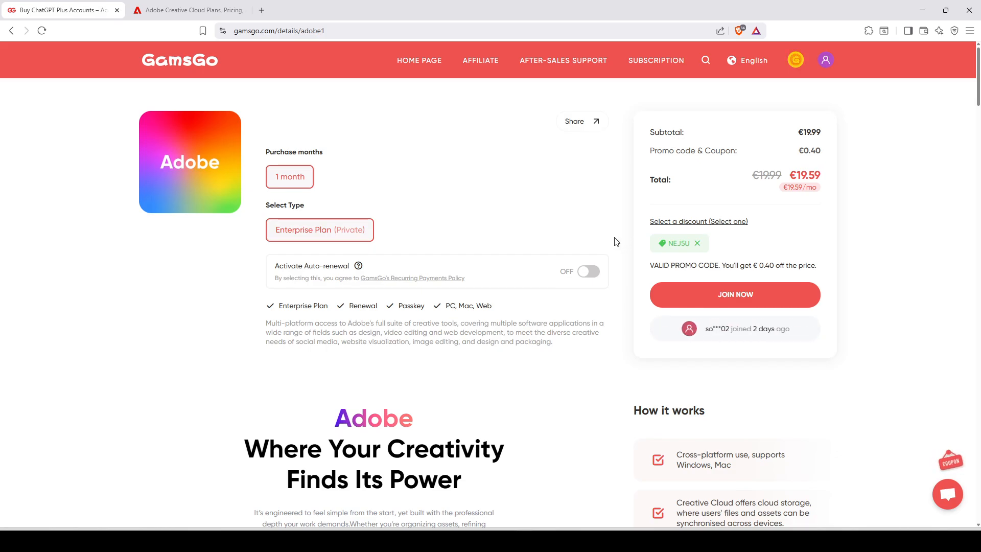
mouse_move(621, 231)
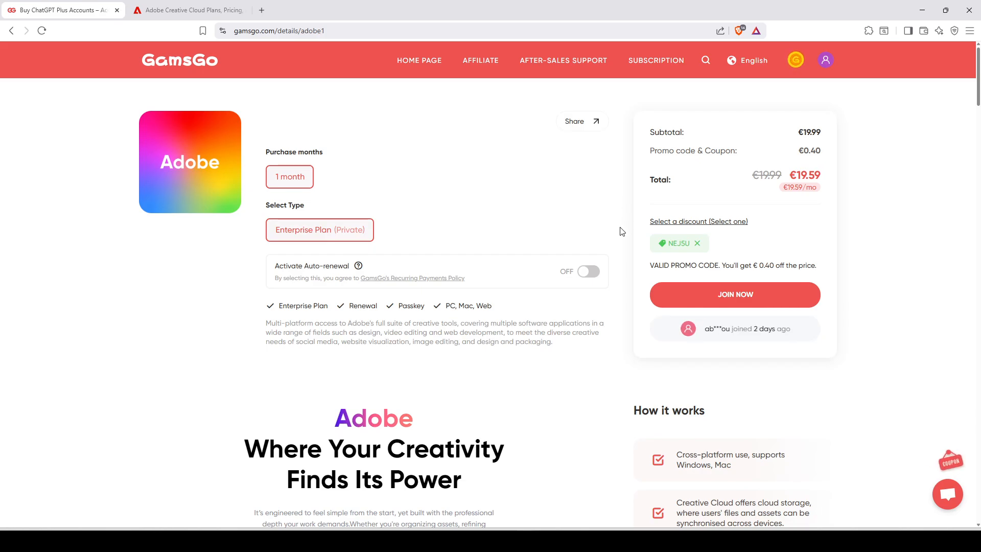
scroll(down, 3)
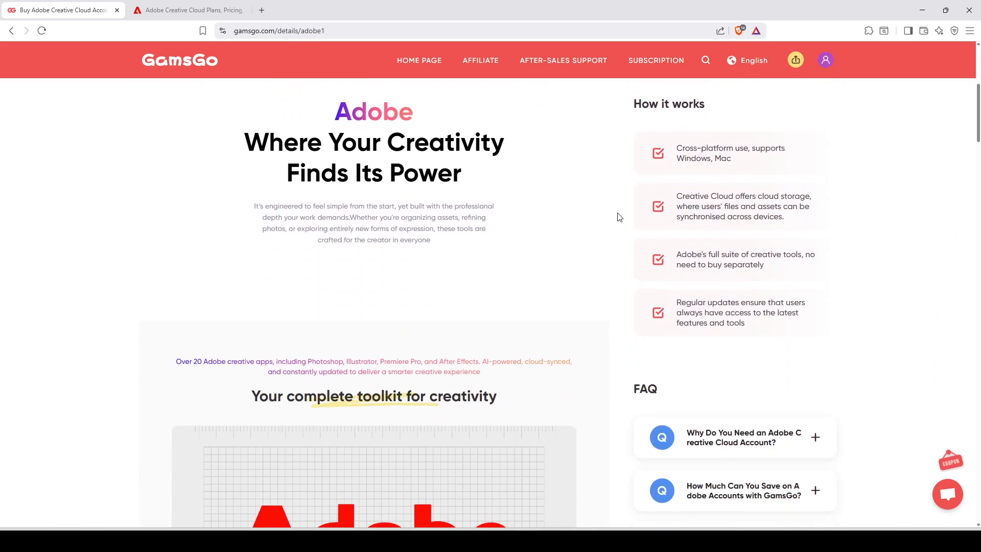
scroll(down, 3)
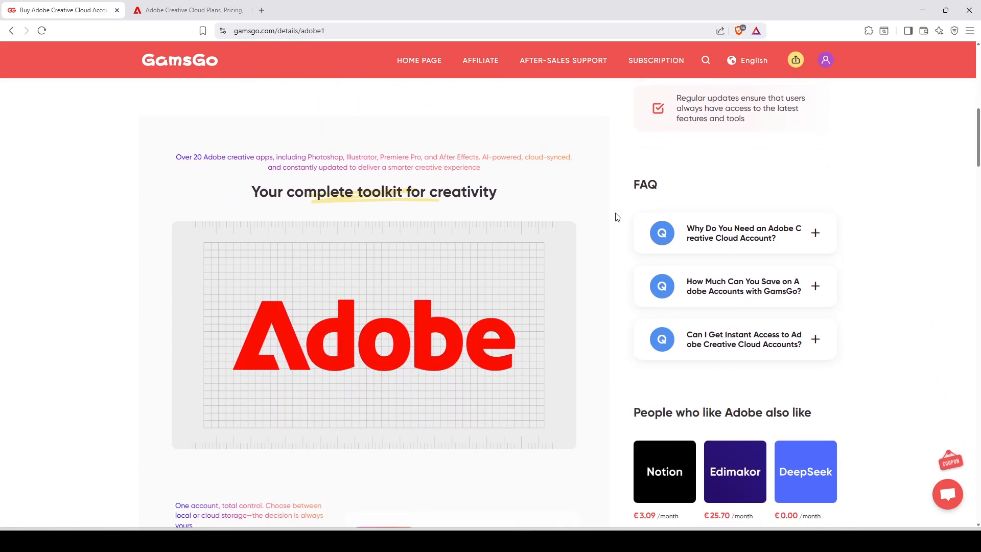
click(814, 233)
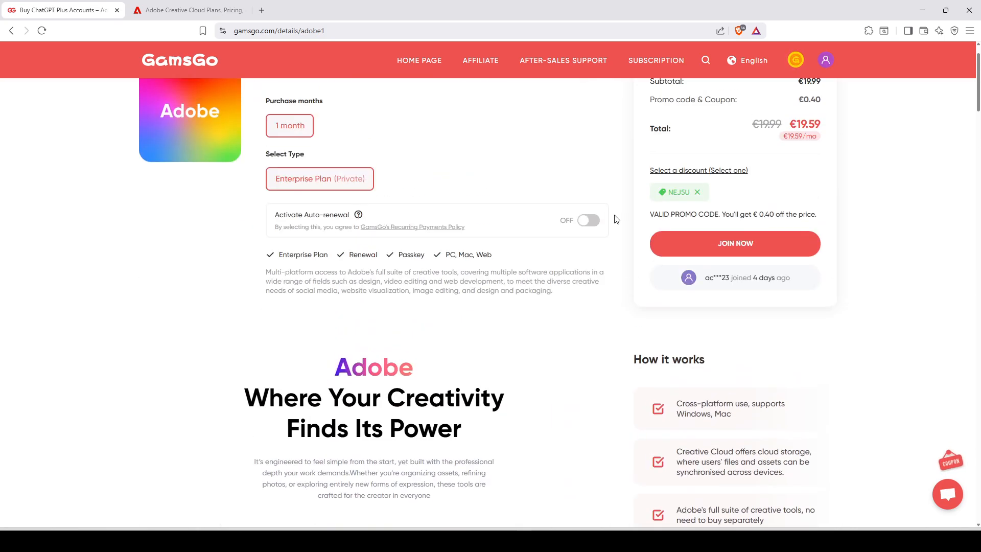
scroll(up, 3)
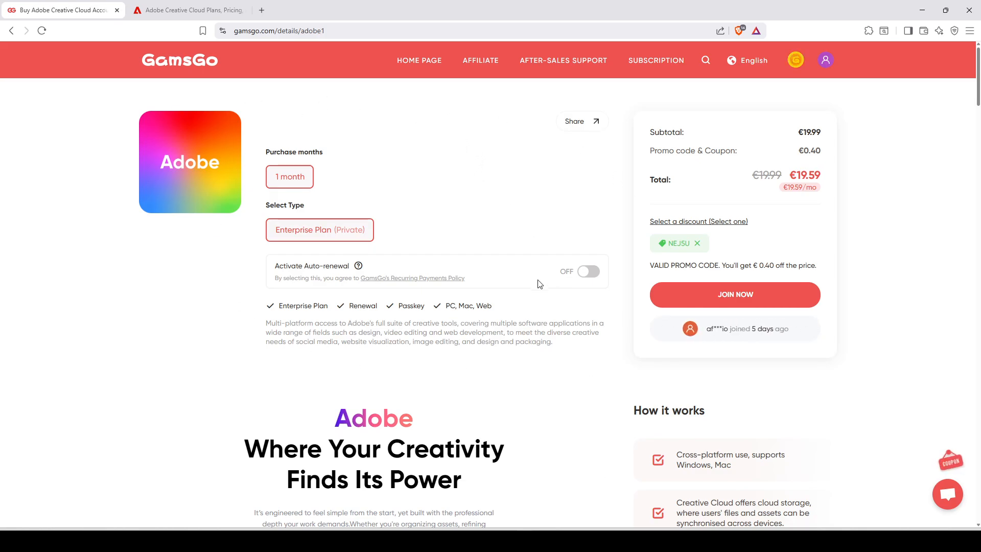
mouse_move(464, 192)
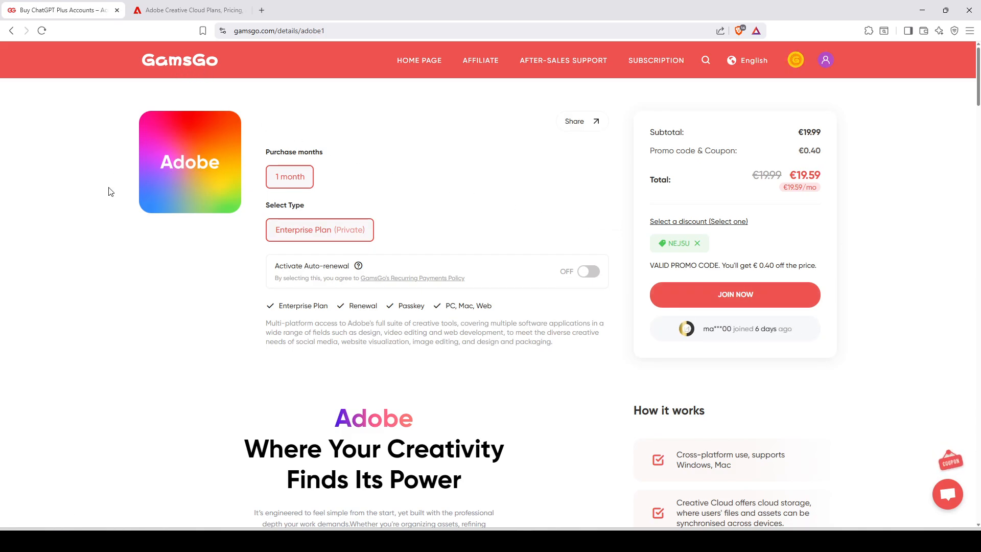
scroll(down, 3)
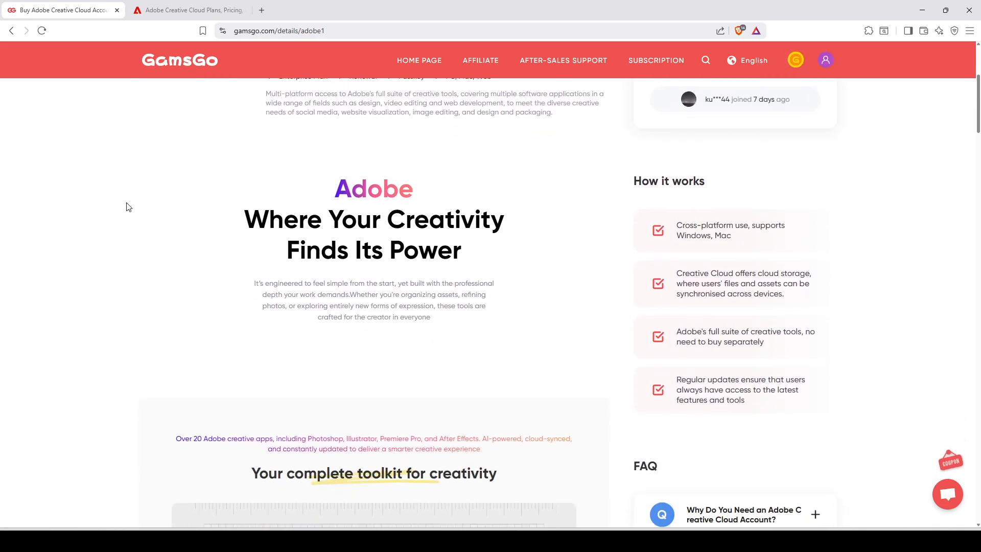
scroll(down, 3)
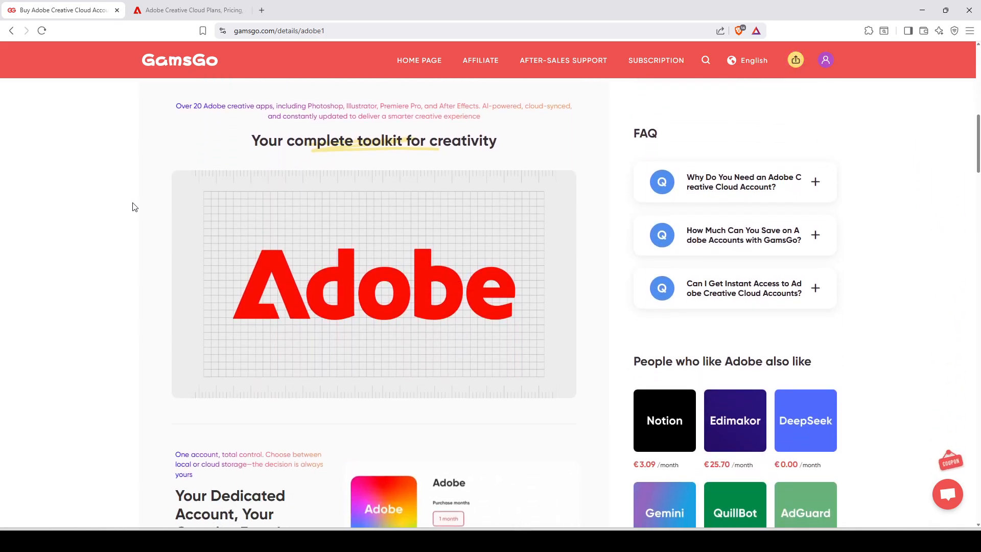
scroll(down, 3)
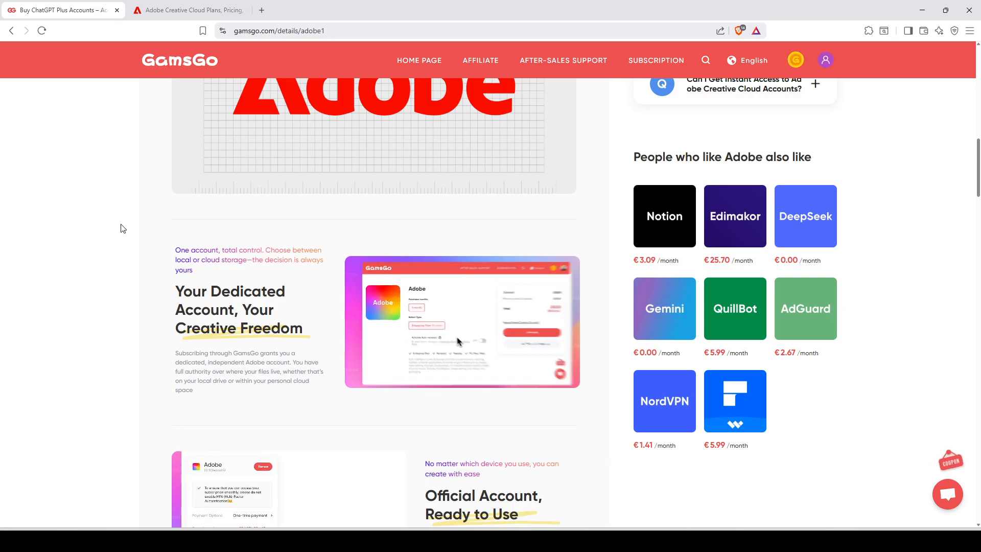
scroll(up, 3)
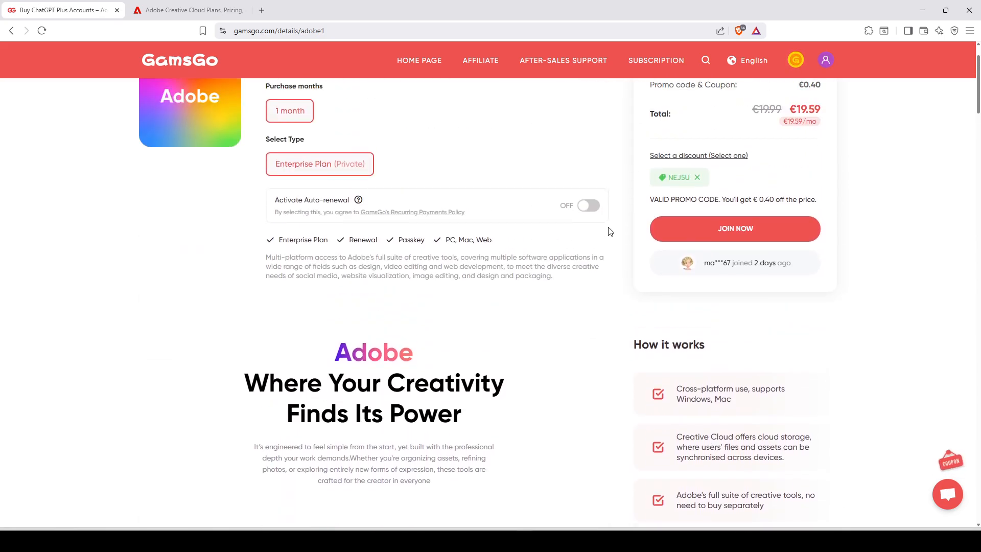
scroll(up, 3)
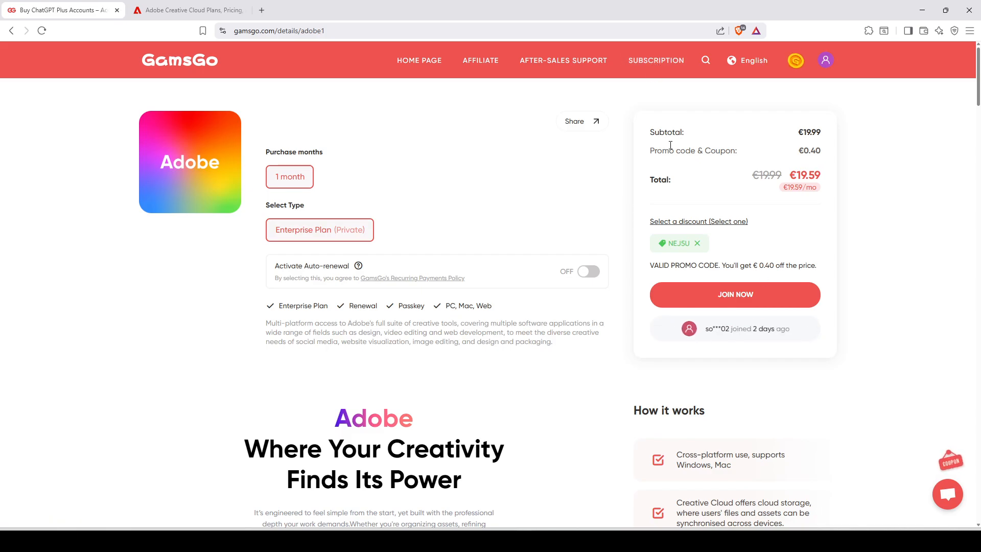
View the My Subscription page listing YouTube, Disney+ and ChatGPT subscriptions.
click(655, 60)
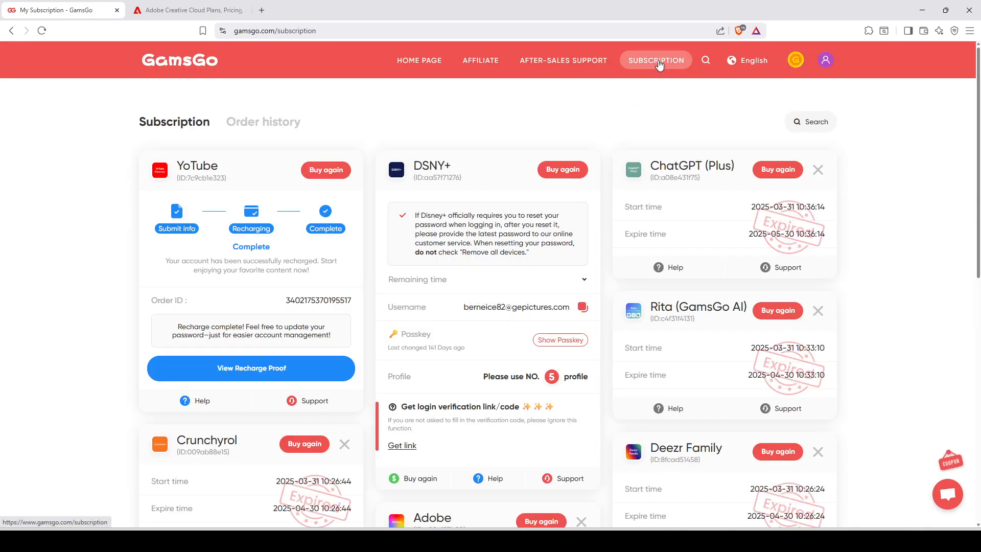
click(582, 279)
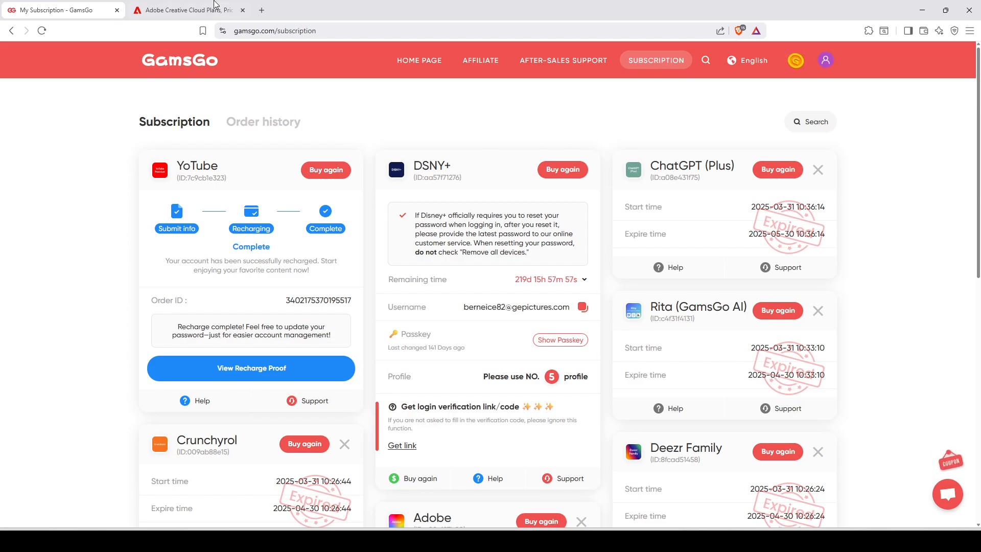
Compare Adobe's official Creative Cloud plan prices, then return to GamsGo's €19.99 Adobe page.
click(187, 10)
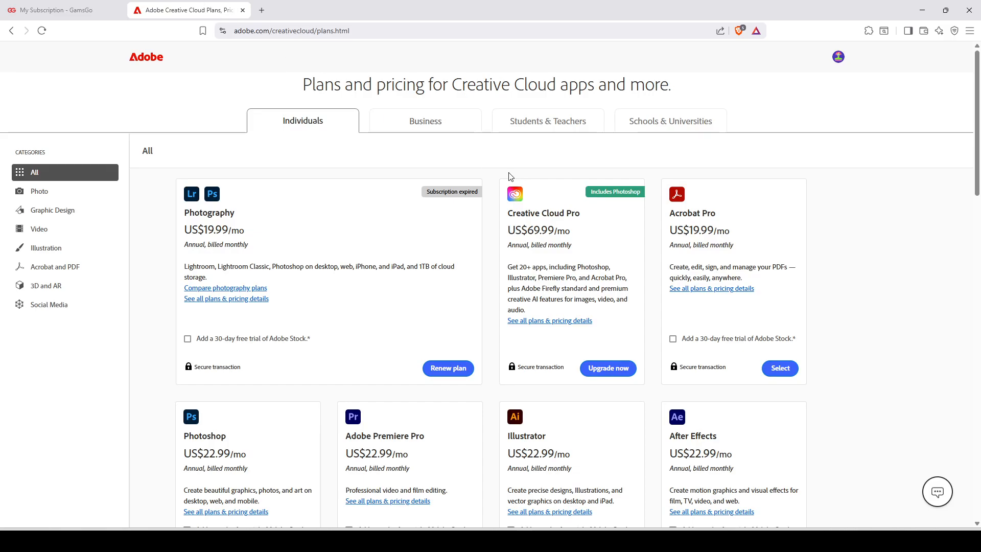
mouse_move(572, 232)
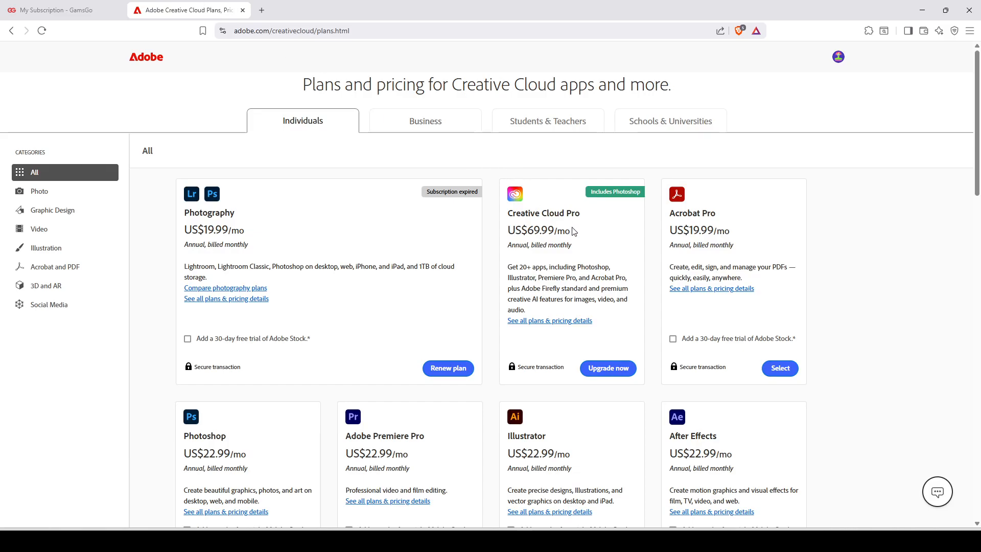
mouse_move(599, 237)
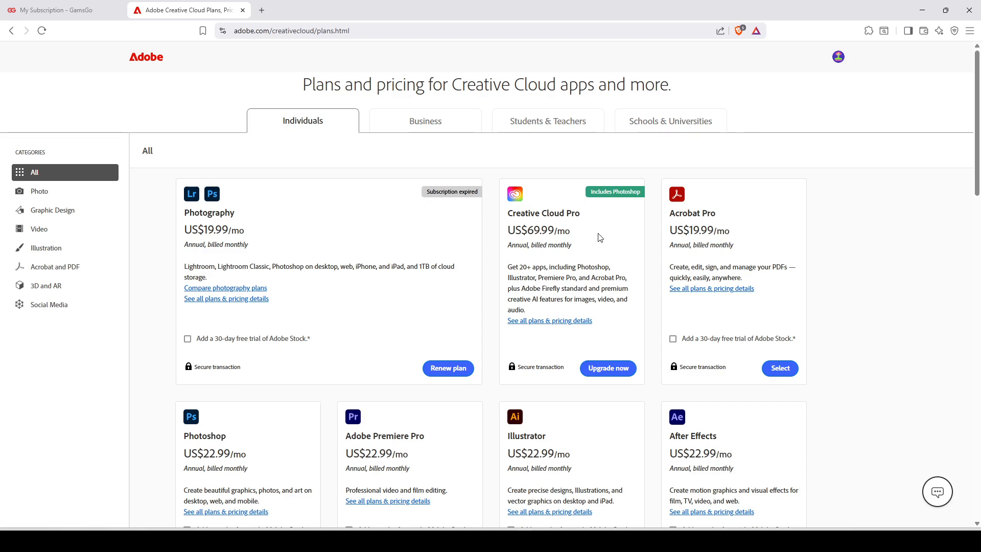
mouse_move(483, 178)
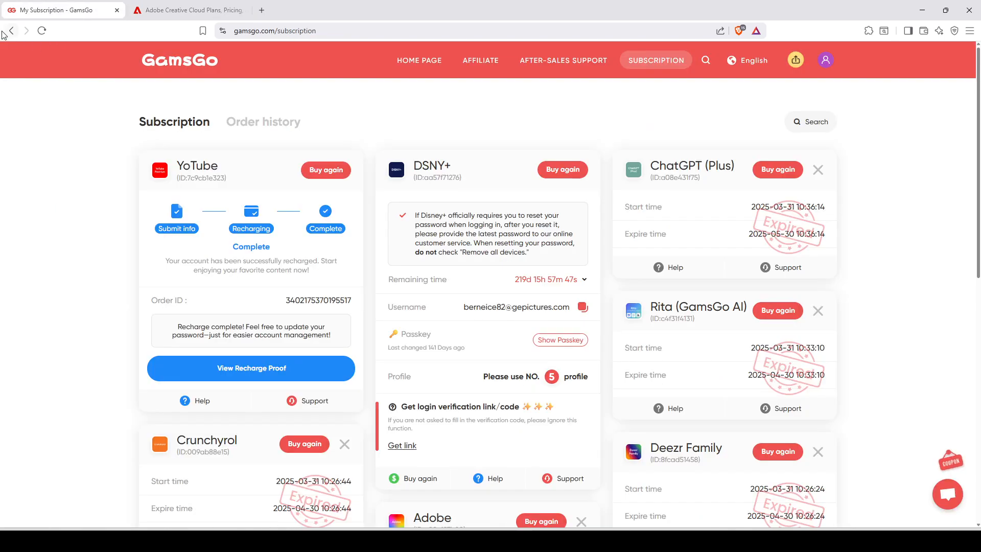
click(540, 522)
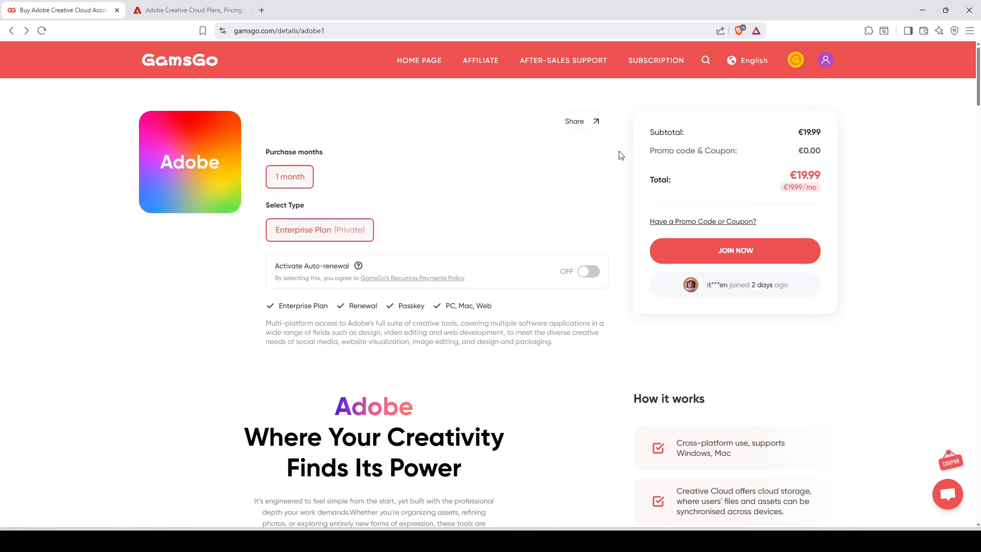
Reapply the saved promo code, reducing the Enterprise Plan total to €19.59.
scroll(down, 3)
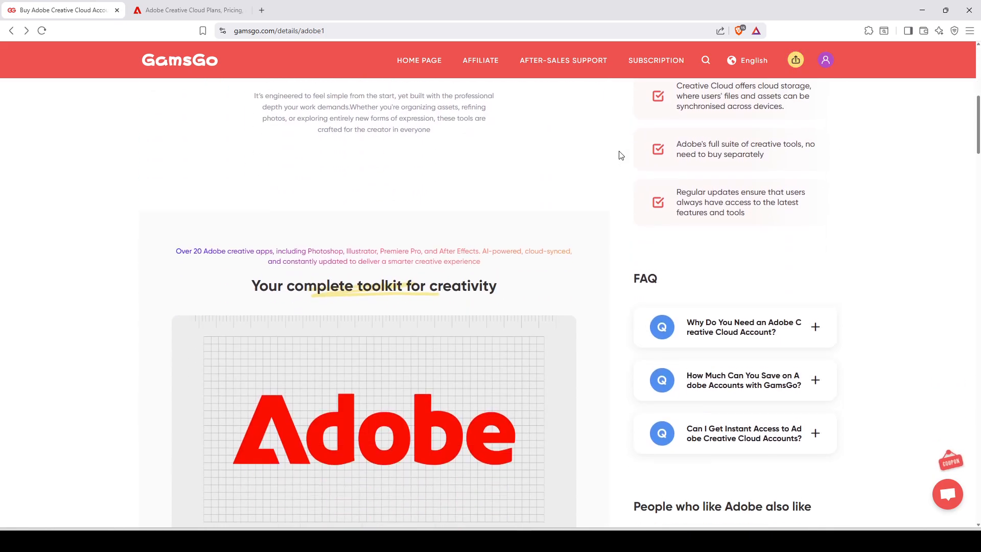
scroll(down, 3)
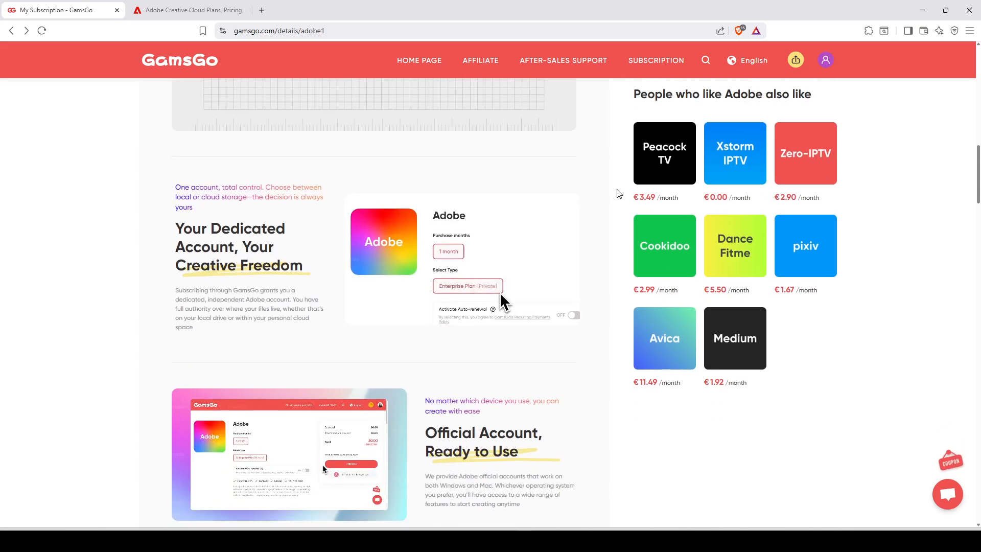
scroll(up, 3)
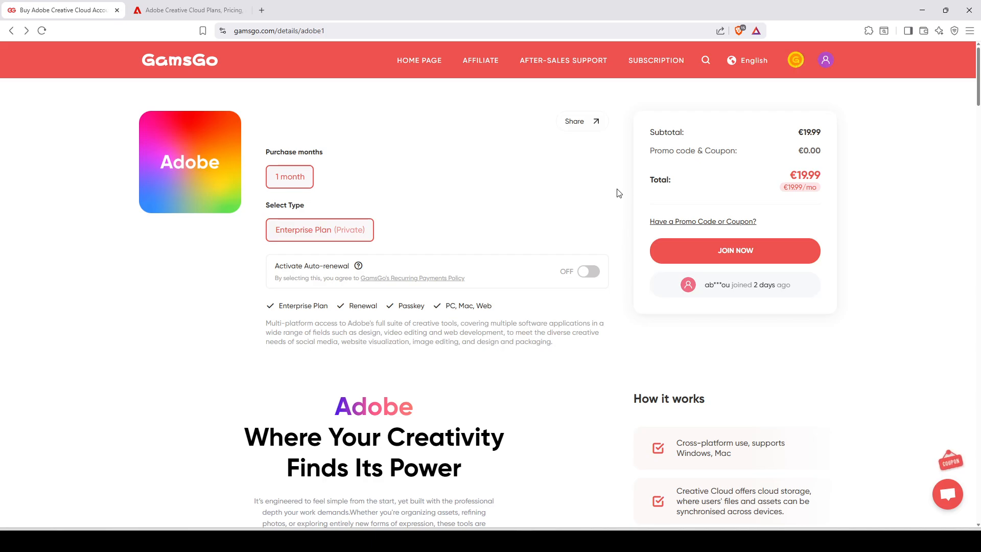
scroll(down, 3)
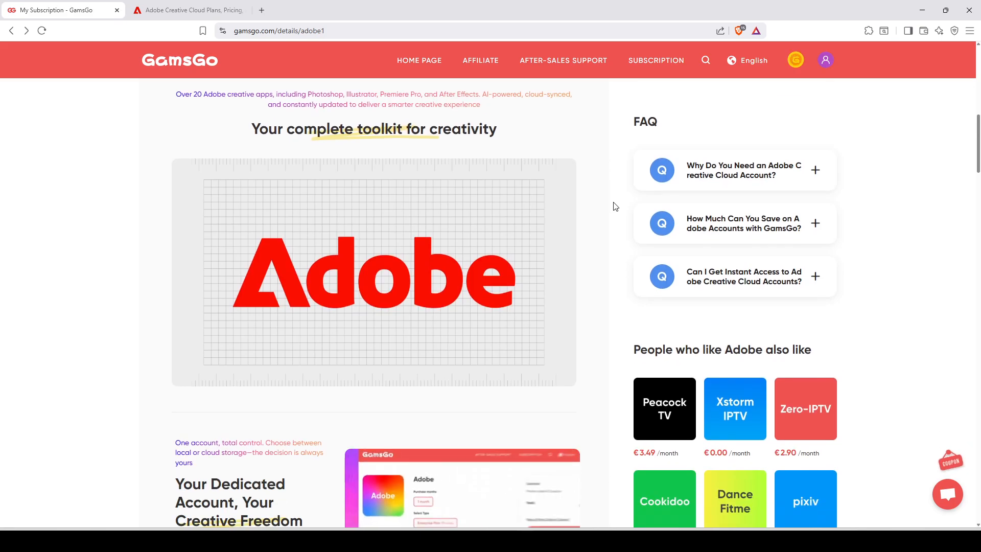
scroll(down, 3)
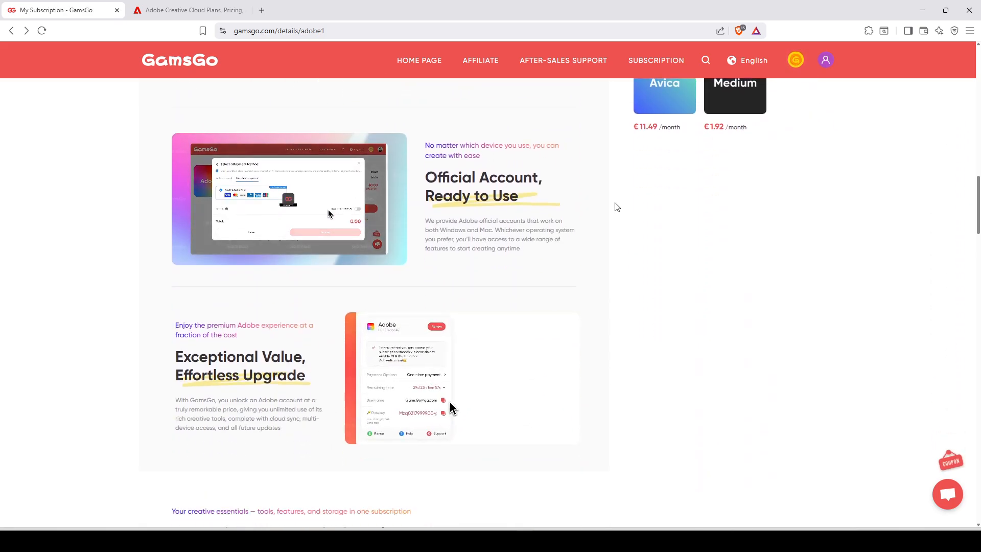
scroll(down, 3)
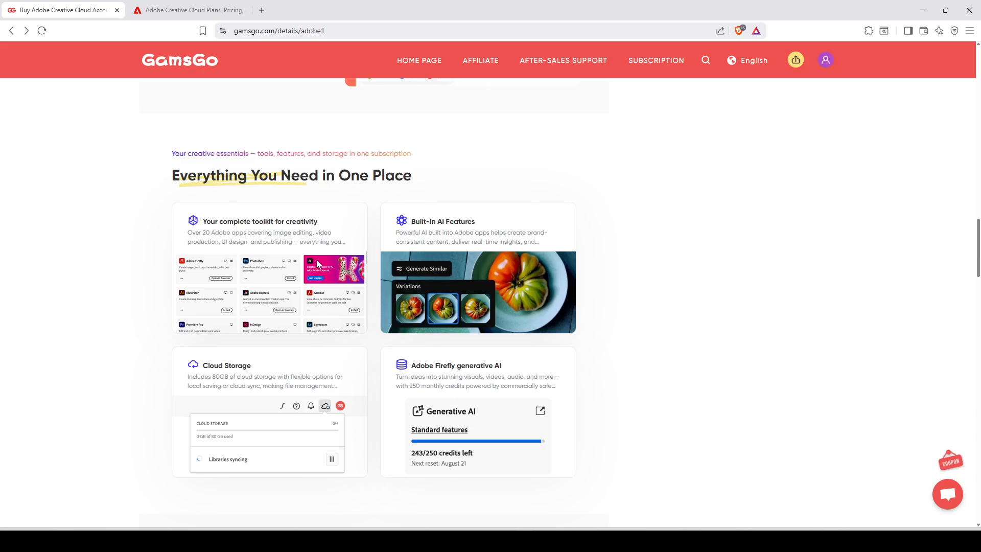
scroll(up, 3)
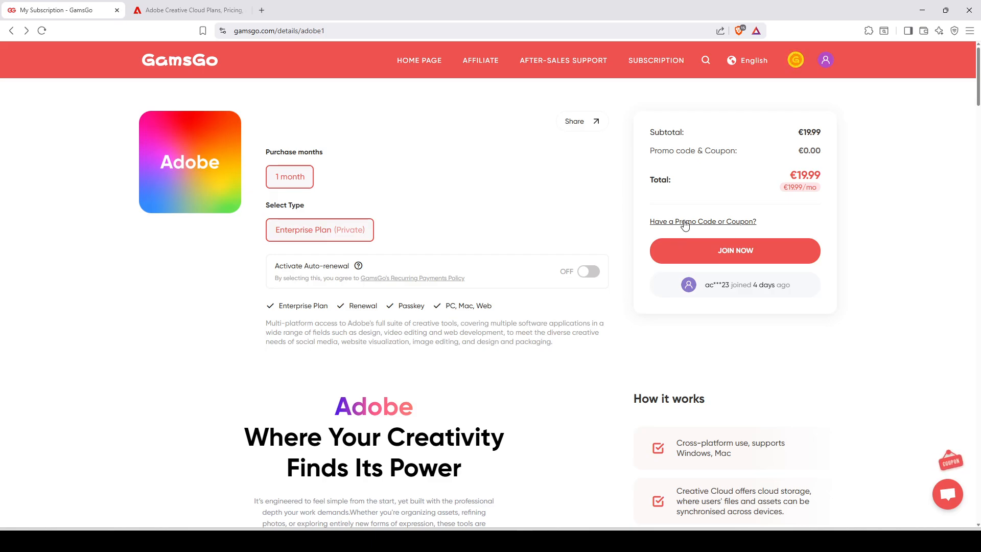
click(702, 221)
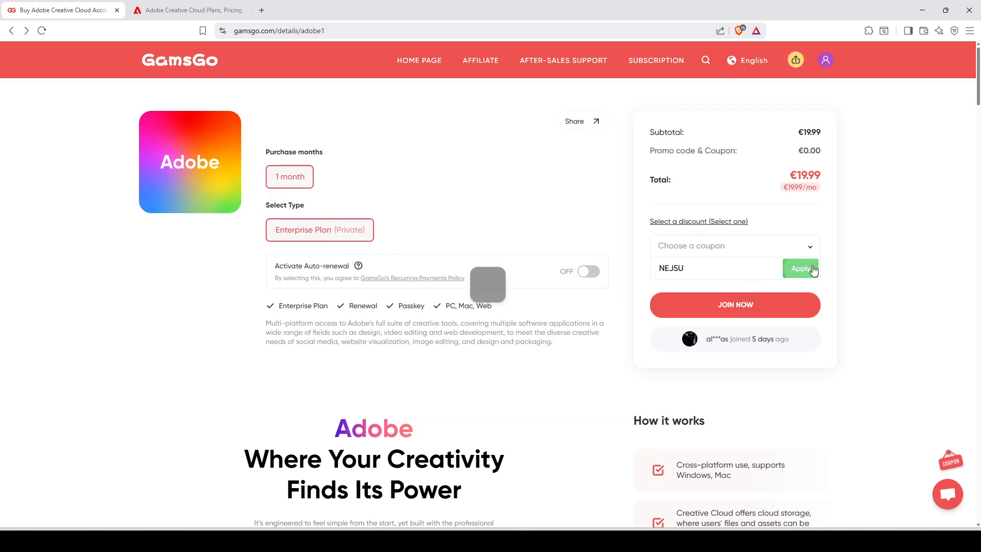
click(800, 269)
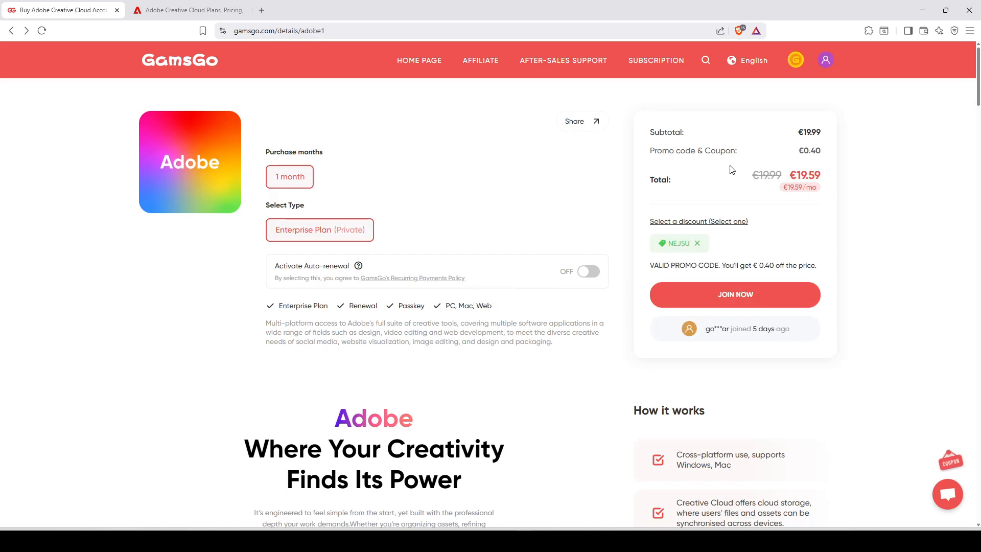